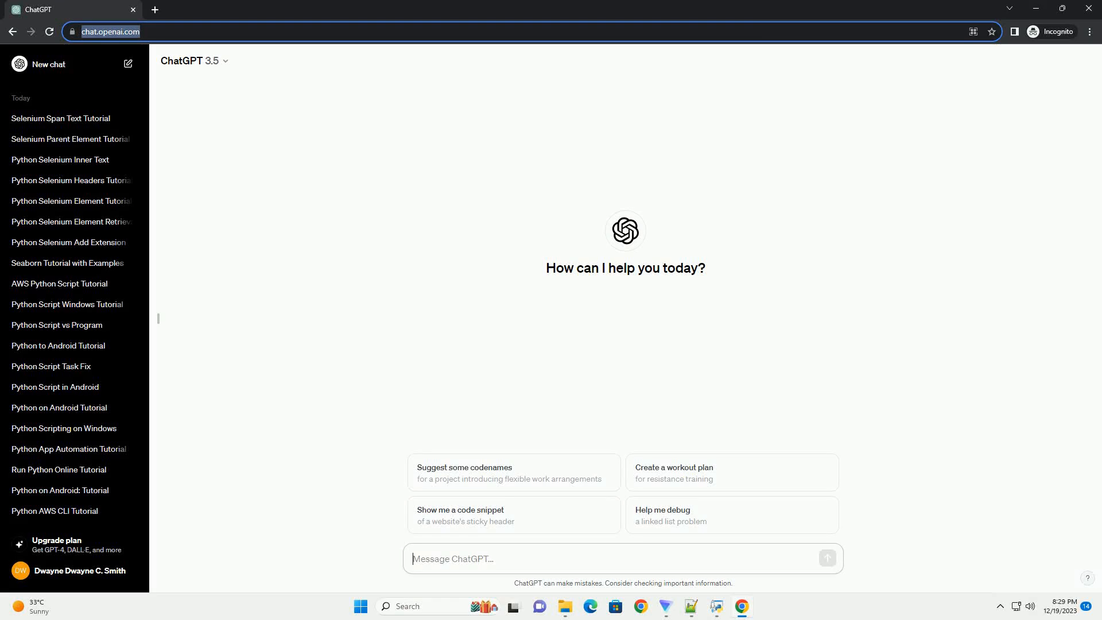
Step: Ask ChatGPT for an informative Python Selenium get-title tutorial with a code example
left_click(827, 558)
type("write an informative tutorial about python selenium get title with code example")
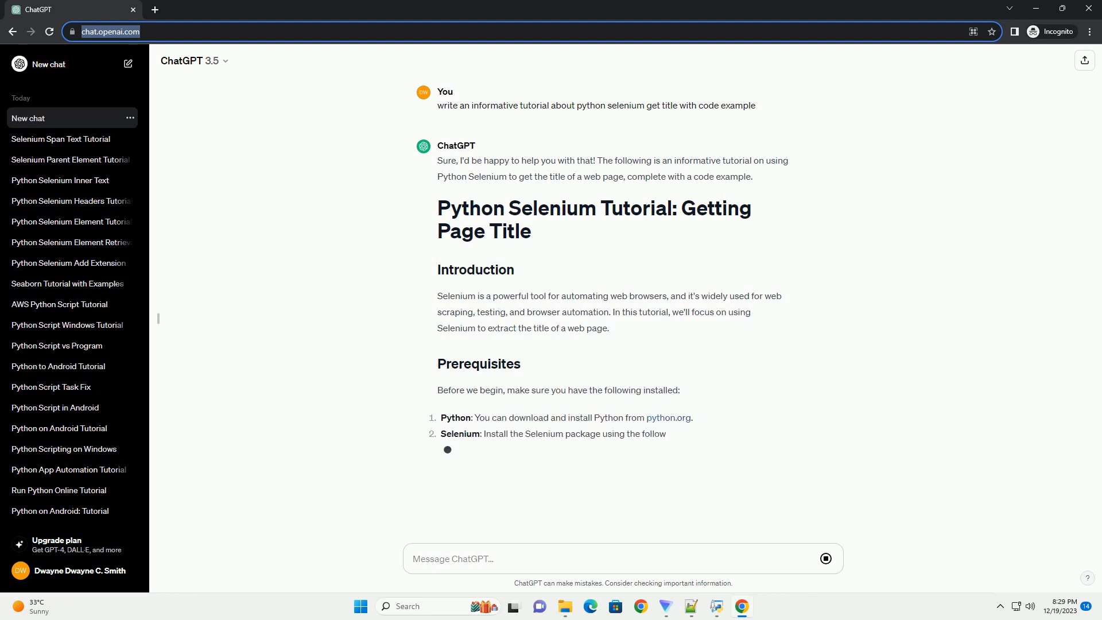
Step: Scroll through the generating reply to read the code example, explanation and conclusion
scroll("down", 3)
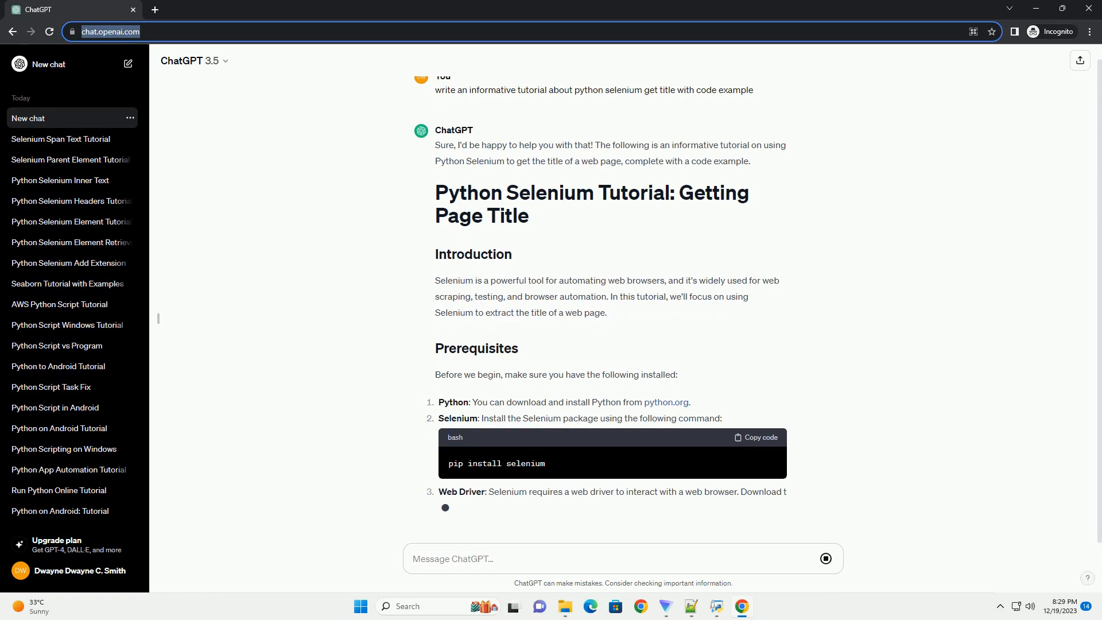
scroll("down", 3)
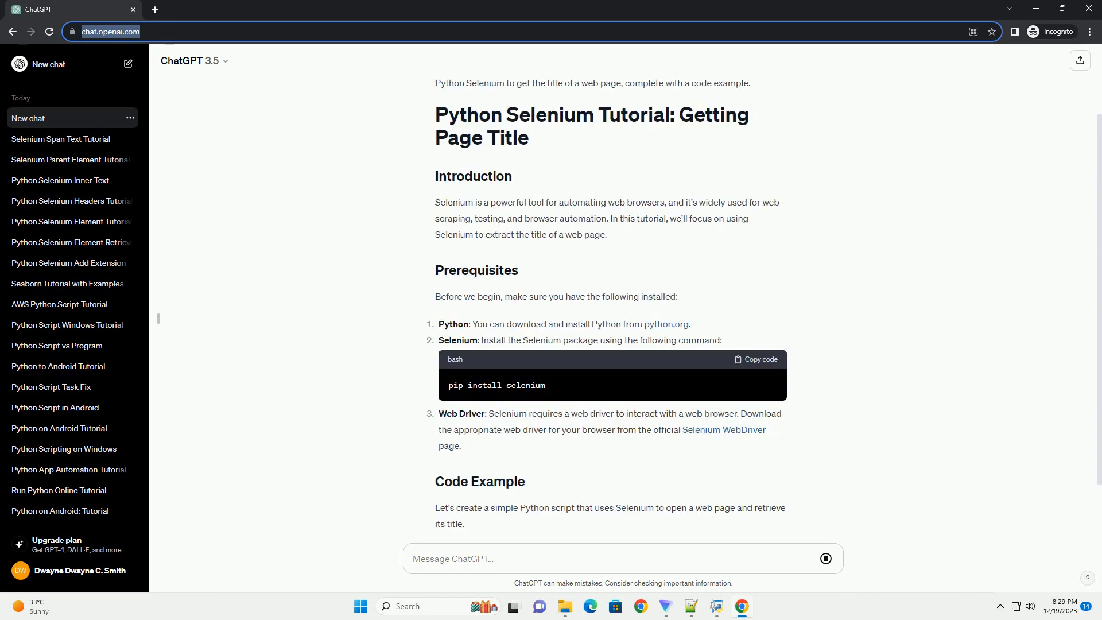
scroll("down", 3)
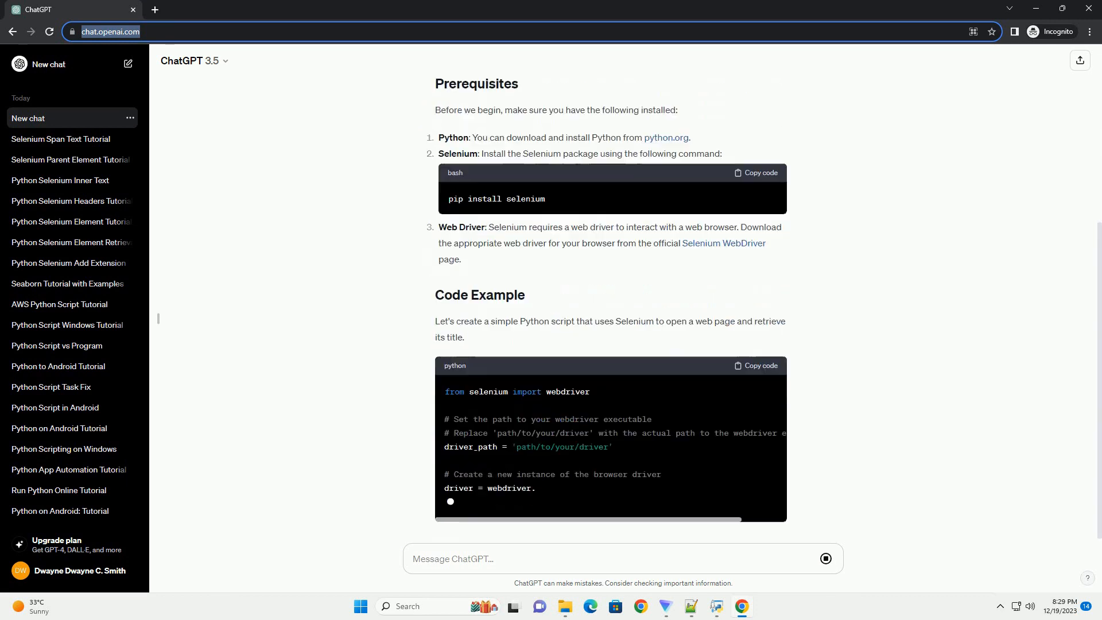
scroll("down", 3)
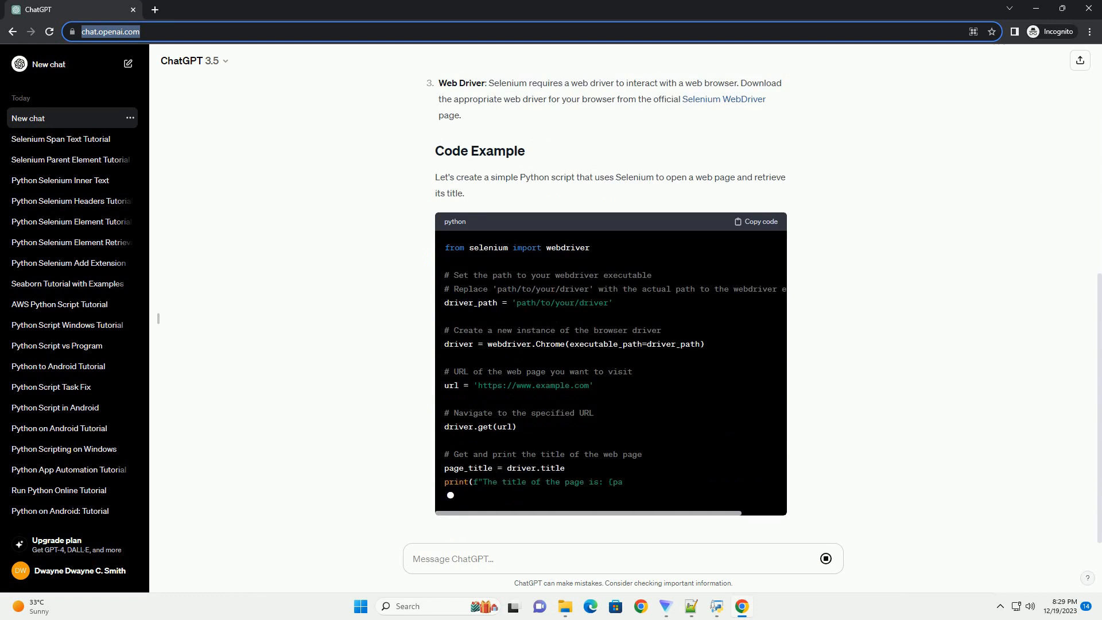
scroll("down", 3)
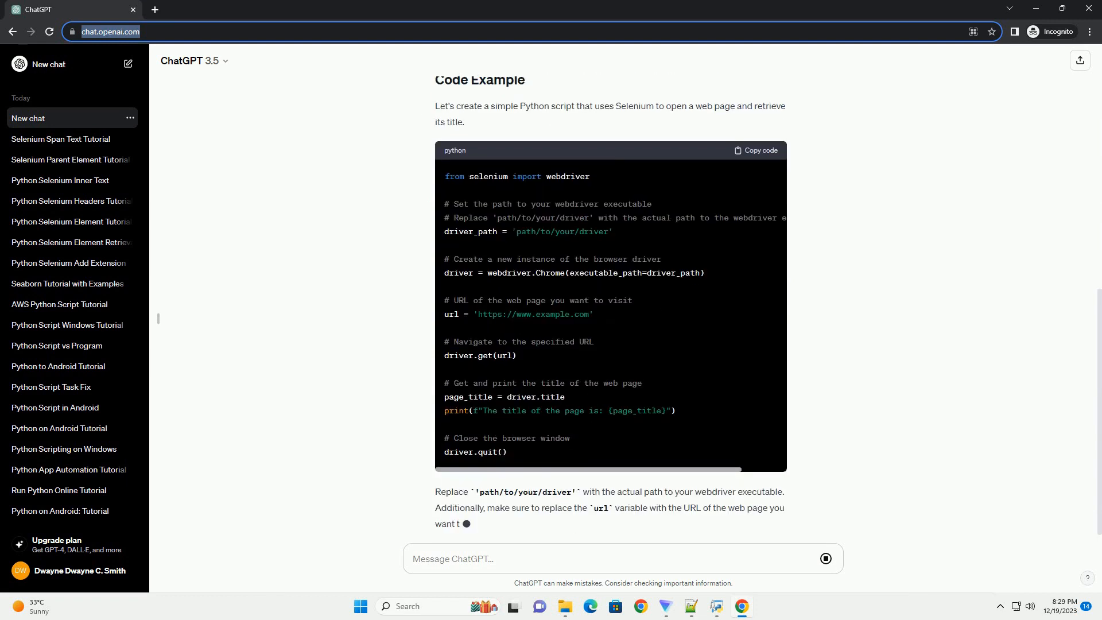
scroll("down", 3)
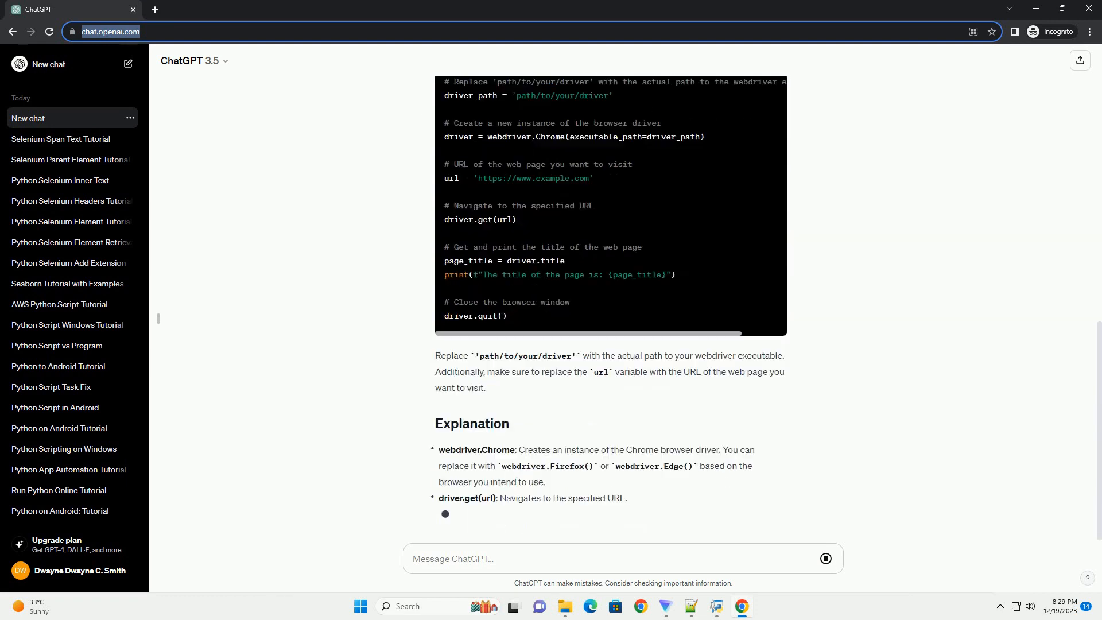
scroll("down", 3)
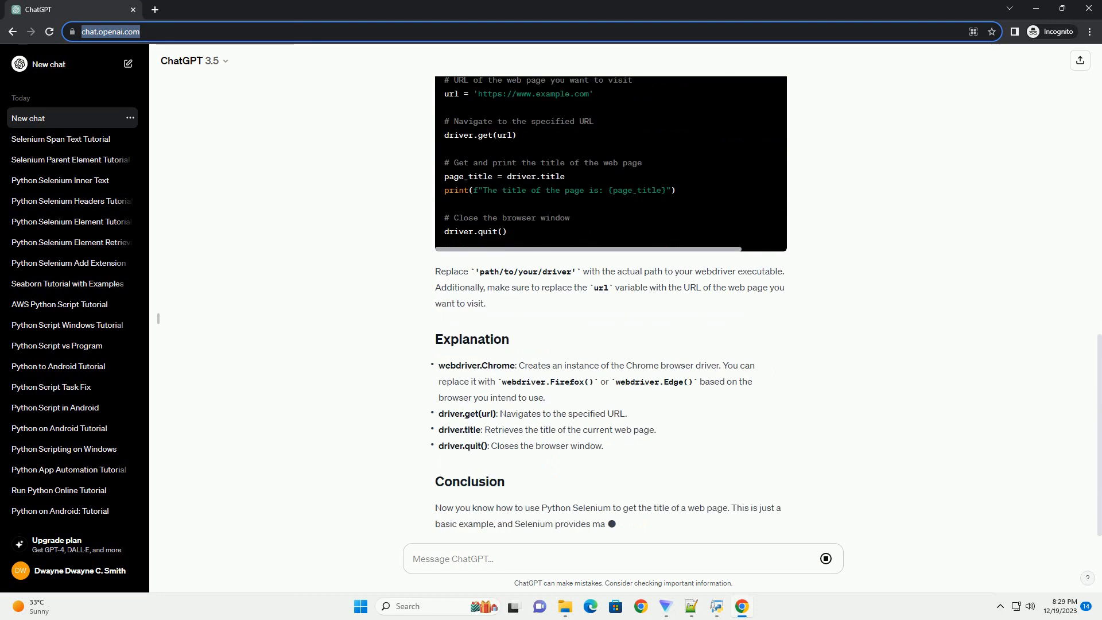